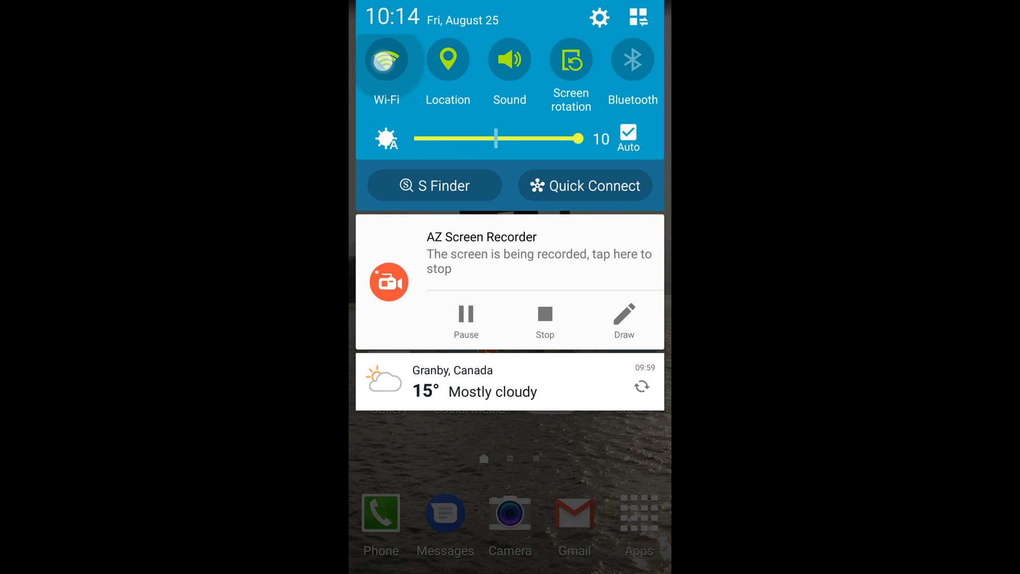
# Open the ReseauTortue network's Modify network config dialog from Wi-Fi settings
pyautogui.click(387, 61)
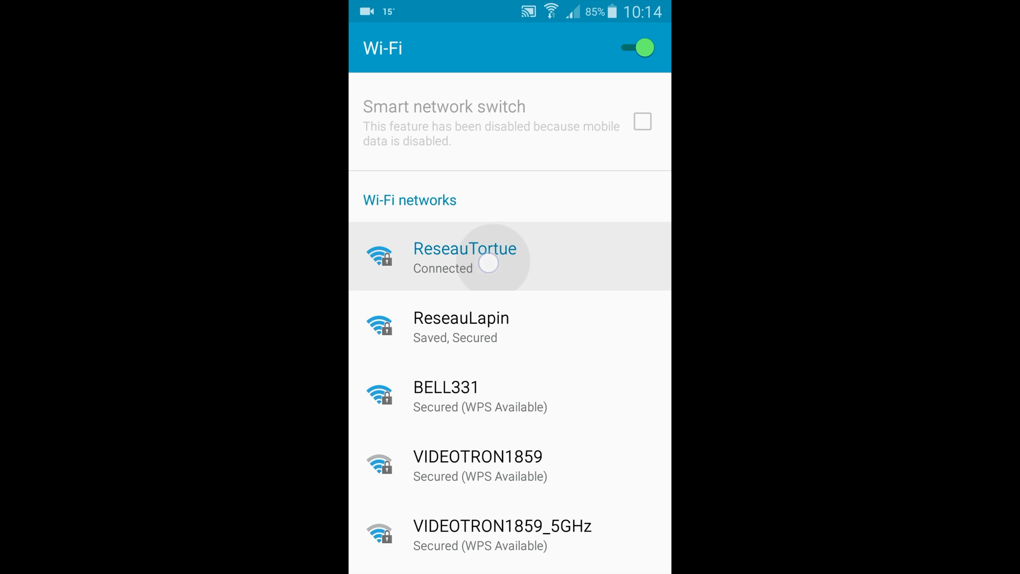
pyautogui.click(486, 263)
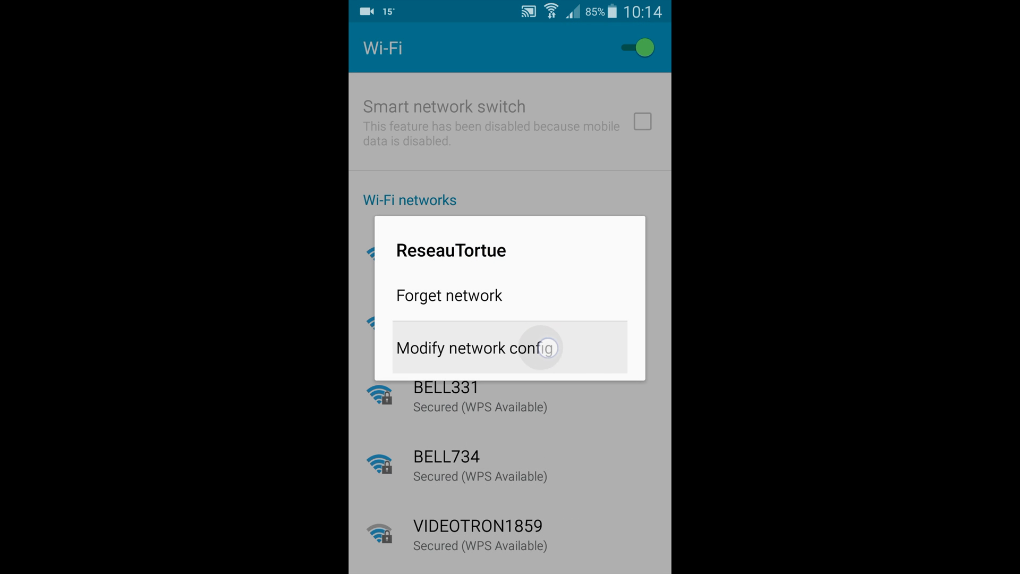
pyautogui.click(475, 347)
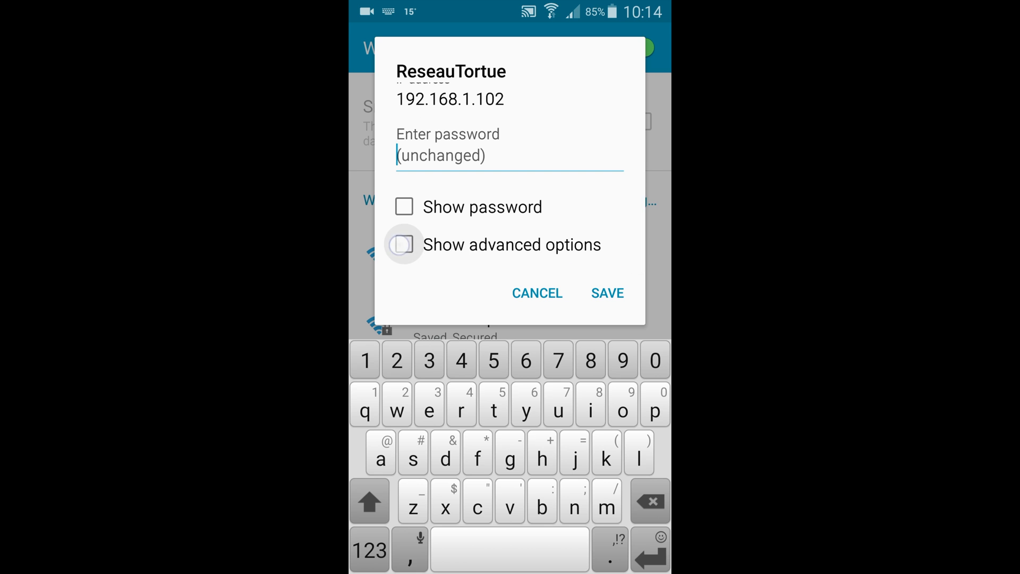
# Show advanced options and review the static IP, gateway 192.168.1.1 and DNS fields
pyautogui.click(404, 244)
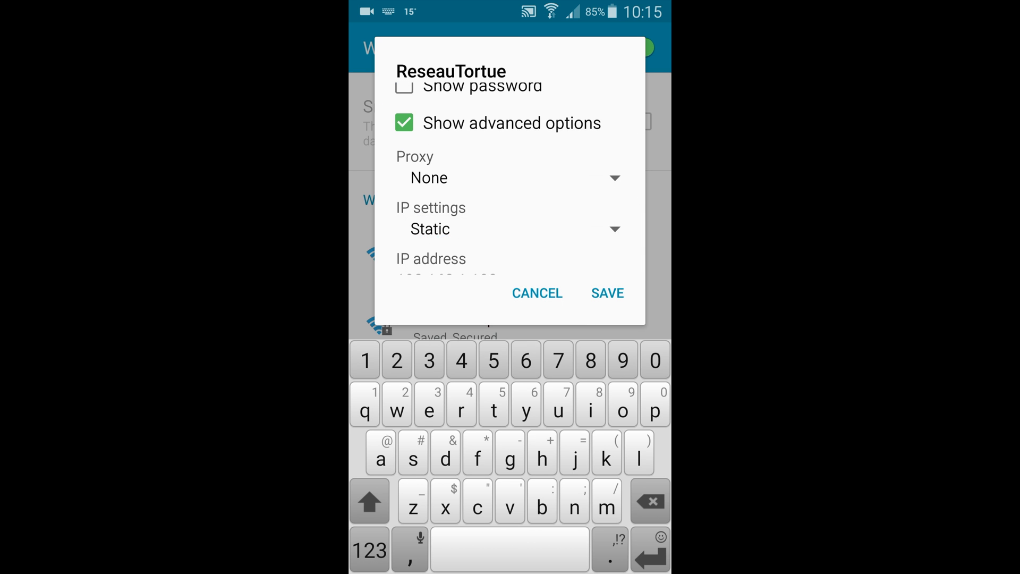
pyautogui.scroll(-3)
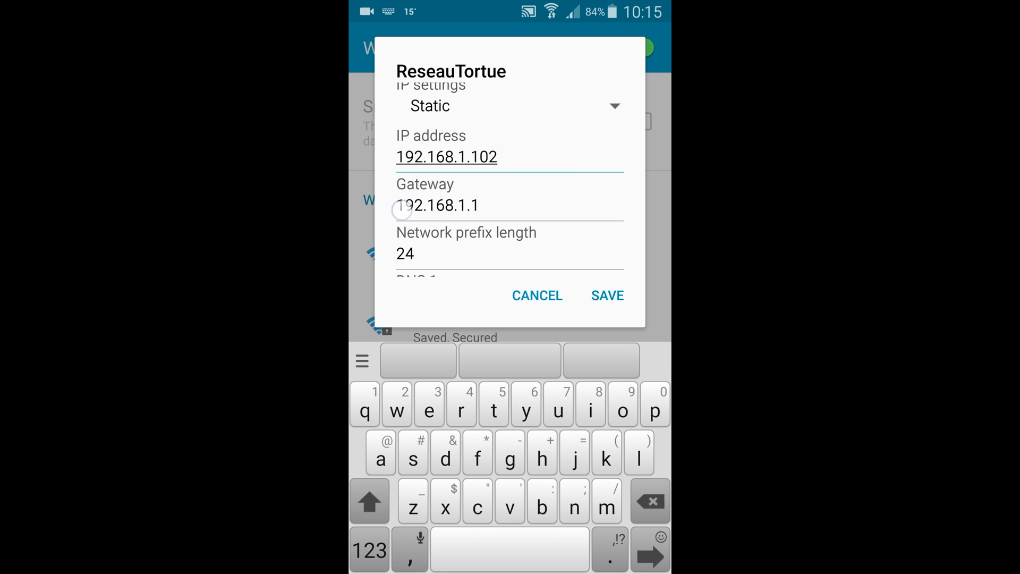
pyautogui.scroll(-3)
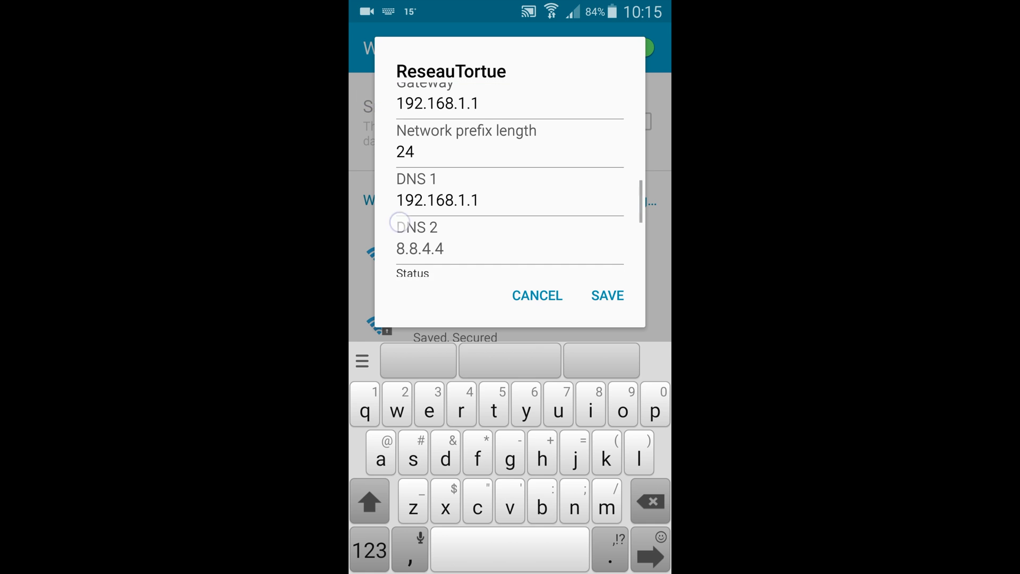
pyautogui.scroll(-3)
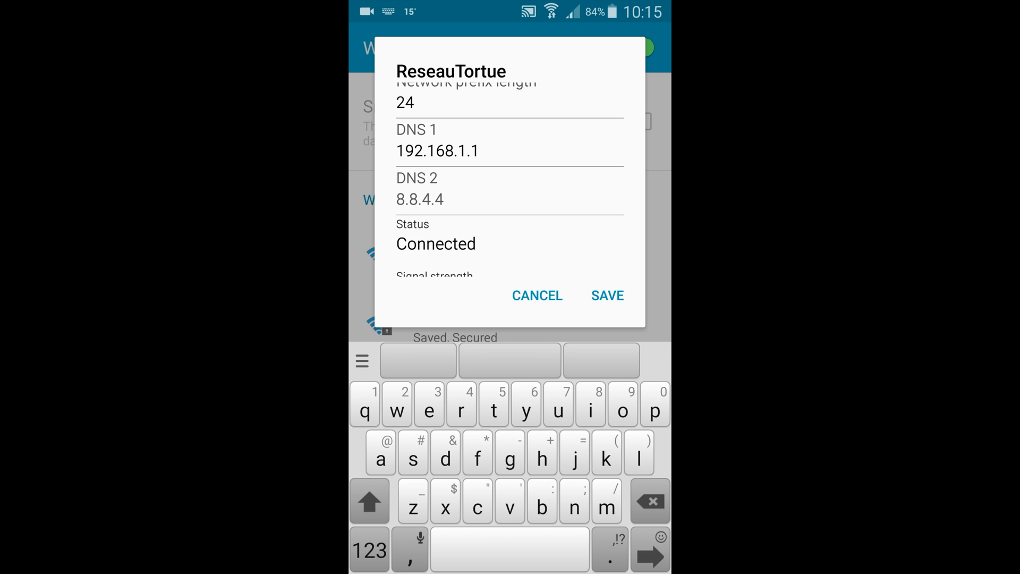
pyautogui.scroll(-3)
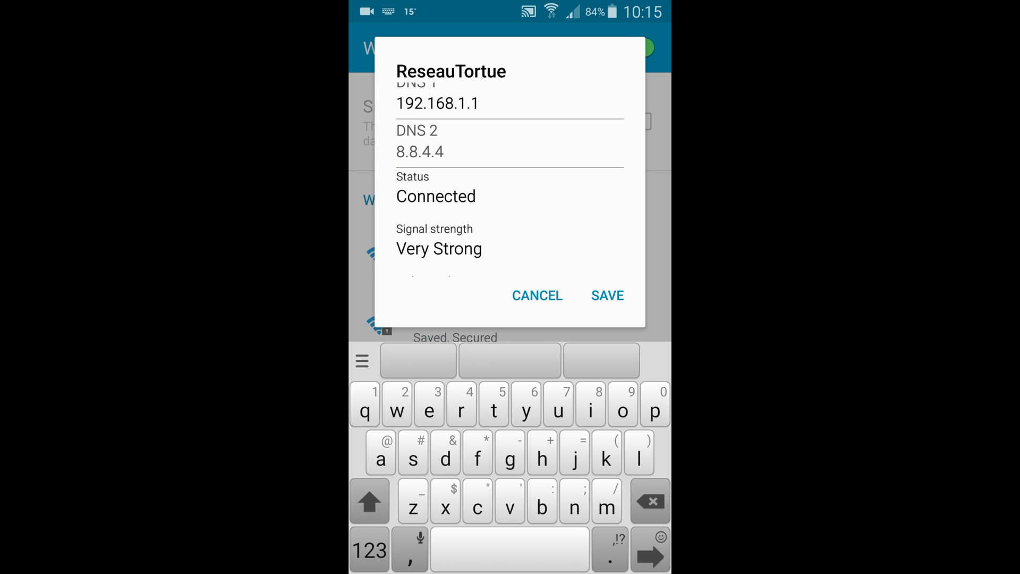
pyautogui.scroll(3)
pyautogui.write('10.0.1.')
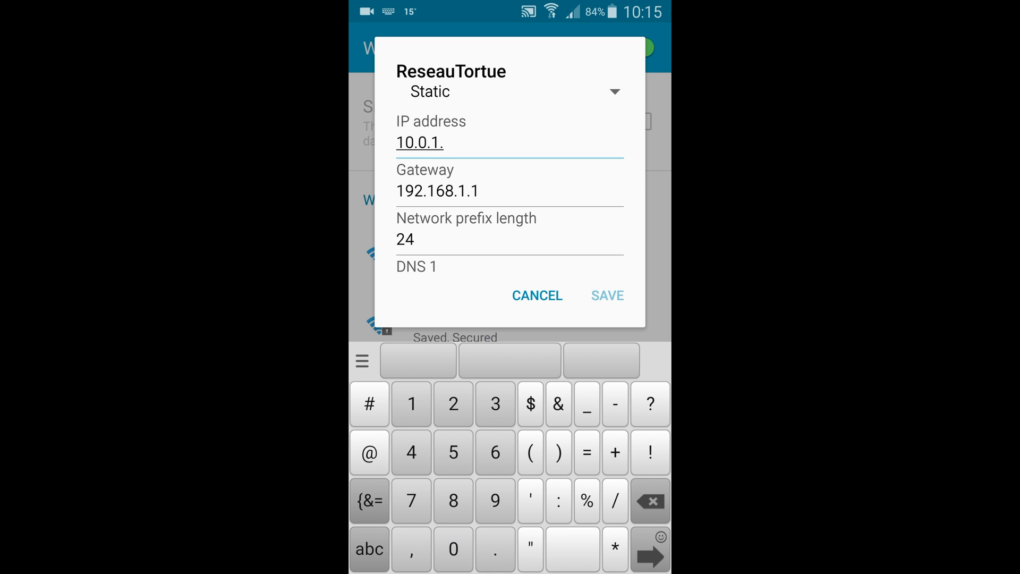
# Change the static IP address to 10.0.1.89 and save the ReseauTortue configuration
pyautogui.write('89')
pyautogui.click(510, 268)
pyautogui.write('10.0.1.1')
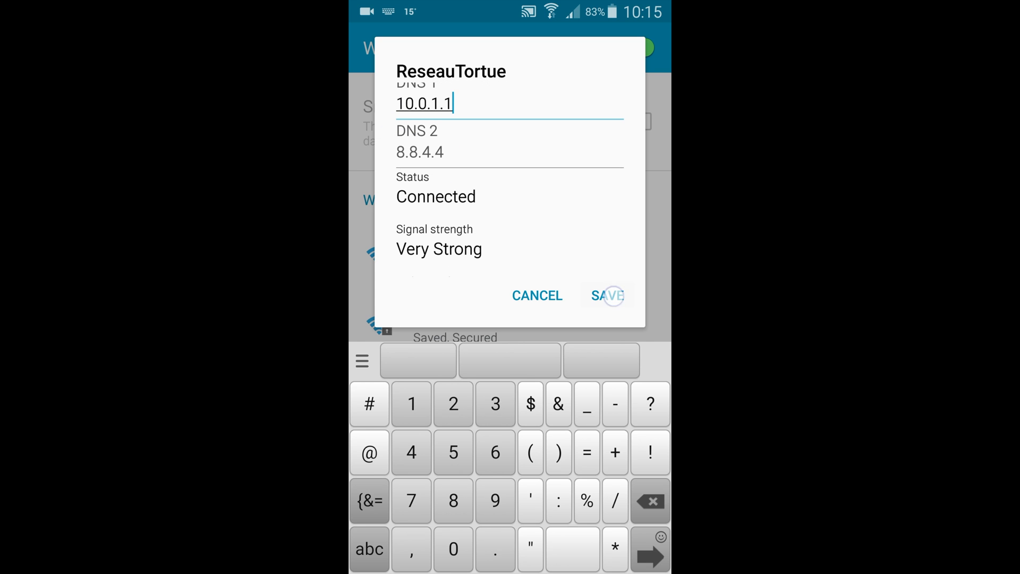
pyautogui.click(608, 295)
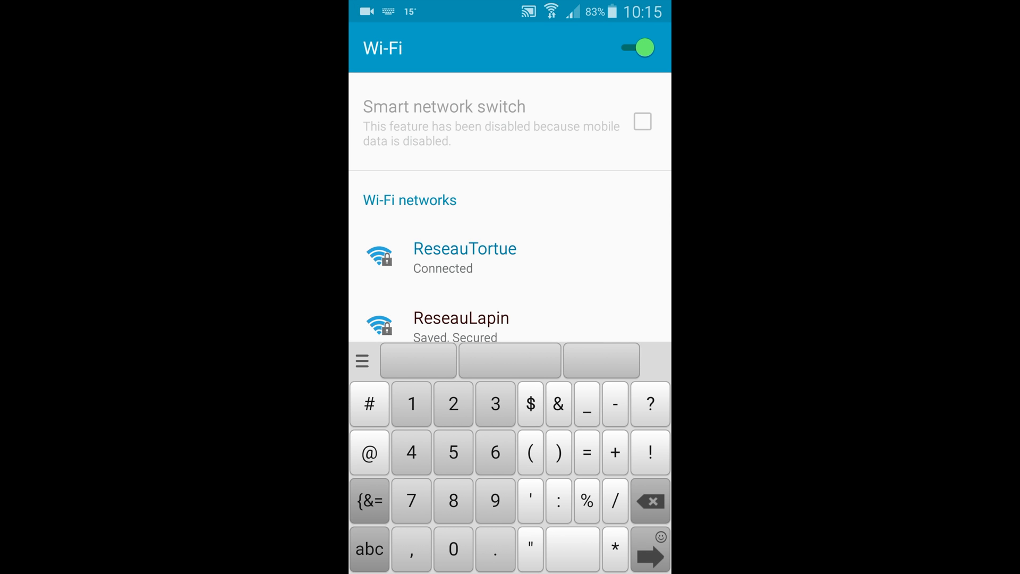